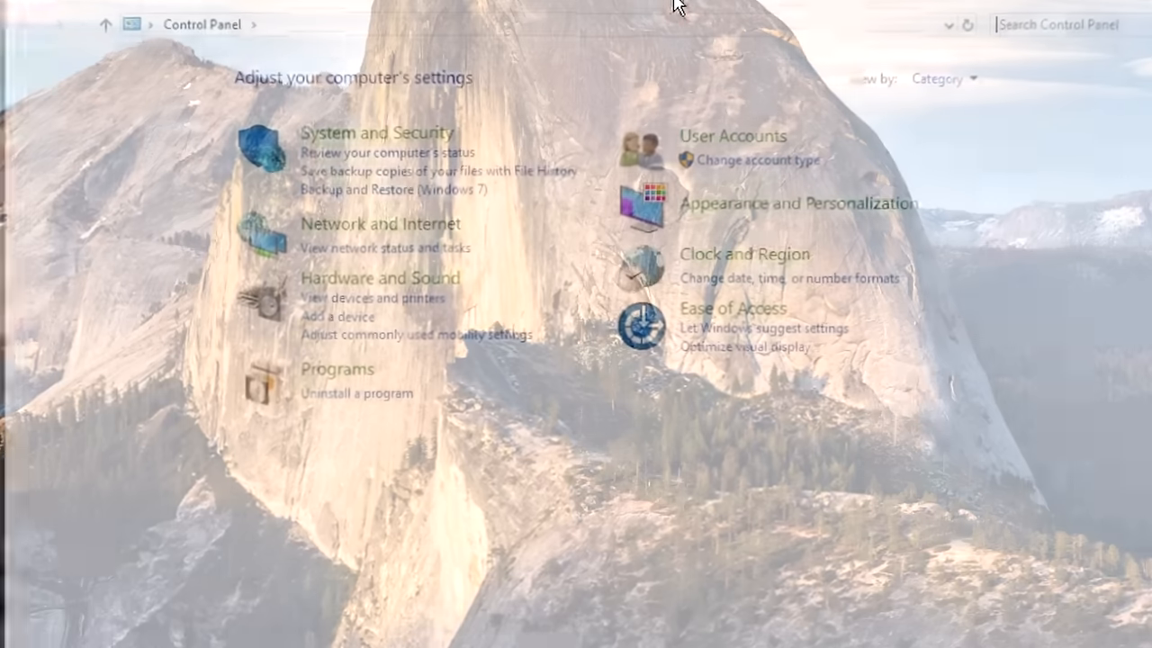
Step: Go to Hardware and Sound, then Devices and Printers to list the Wireless Controller
left_click(380, 278)
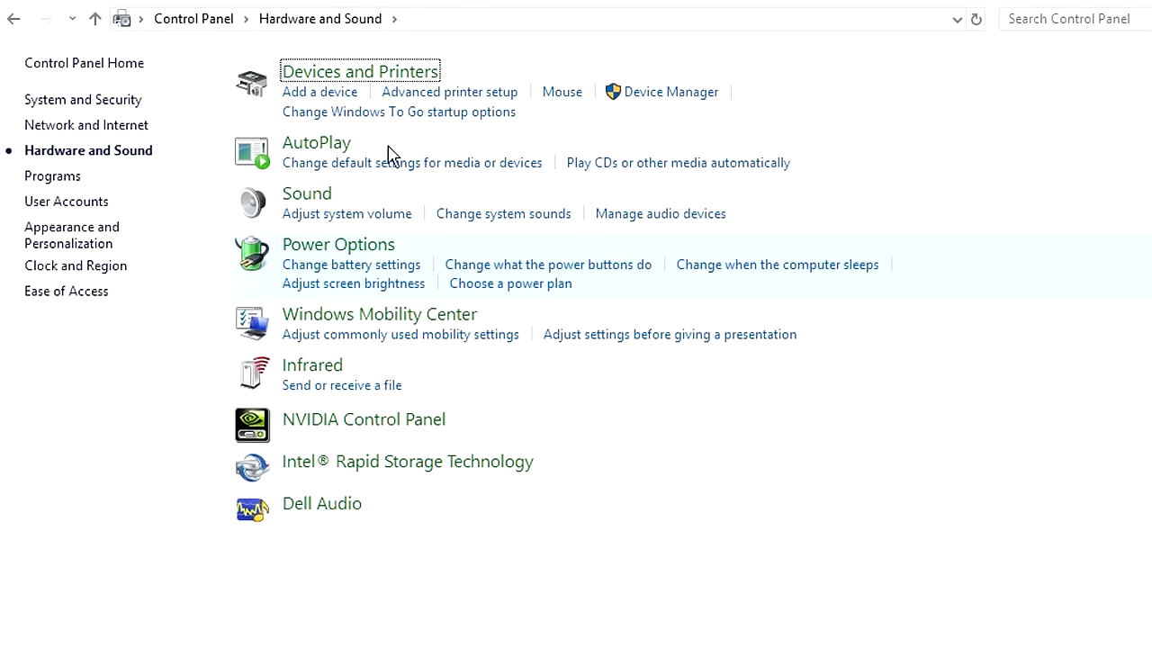
left_click(360, 71)
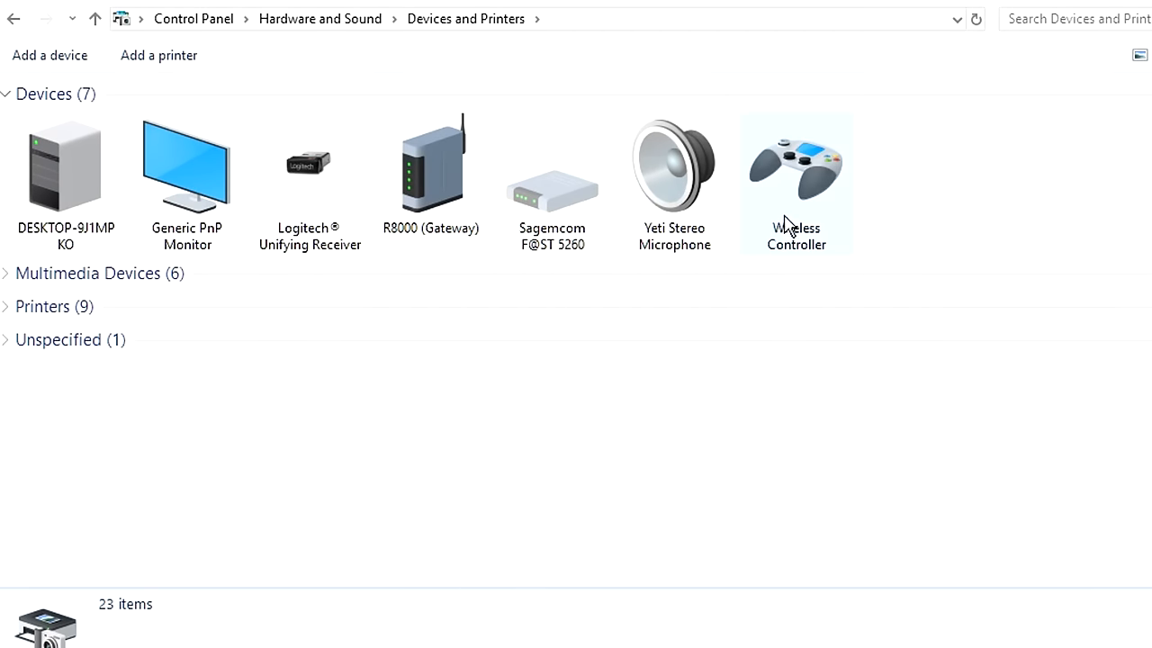
Step: Open the Wireless Controller's HID-compliant game controller properties from its Hardware functions list
double_click(796, 167)
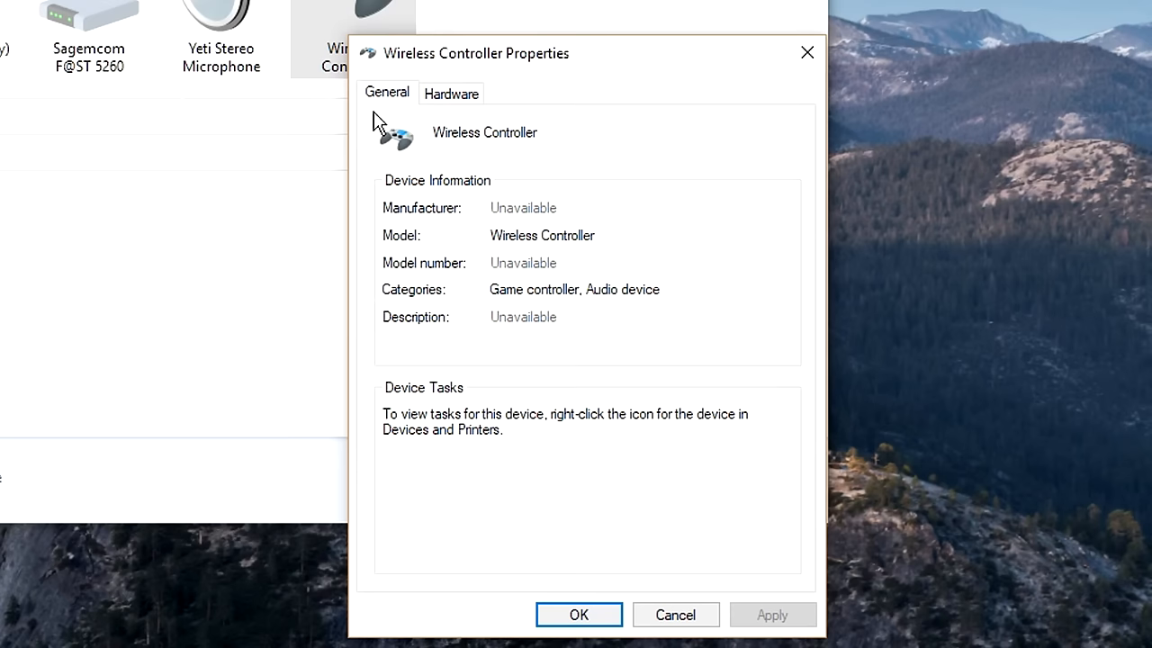
left_click(451, 93)
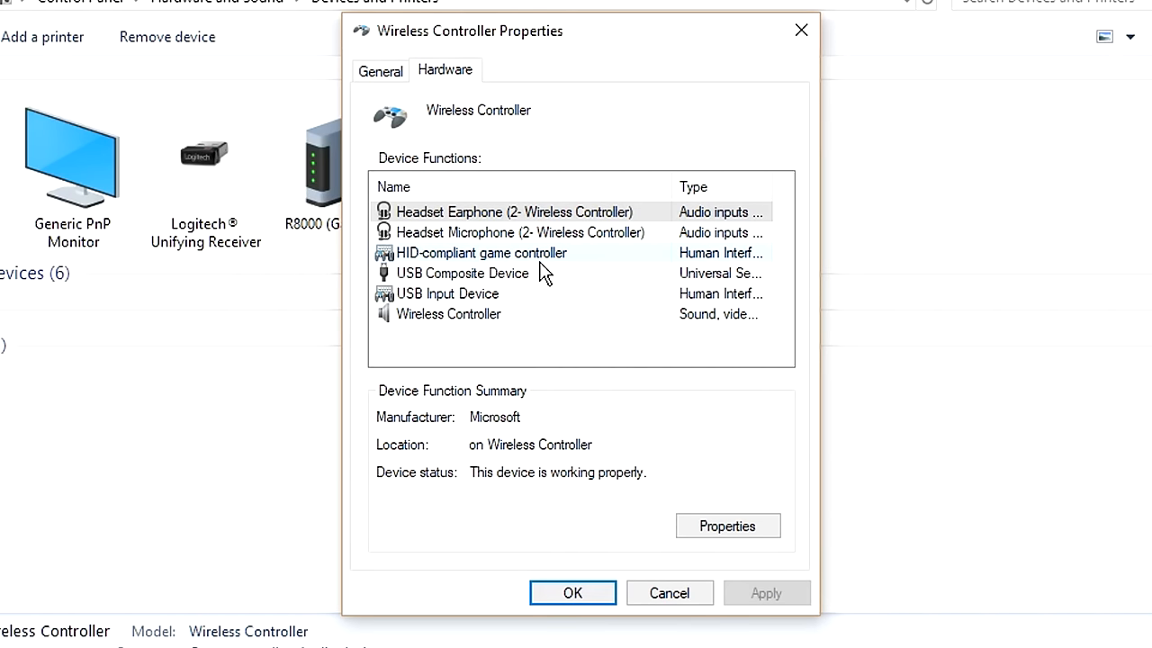
left_click(727, 525)
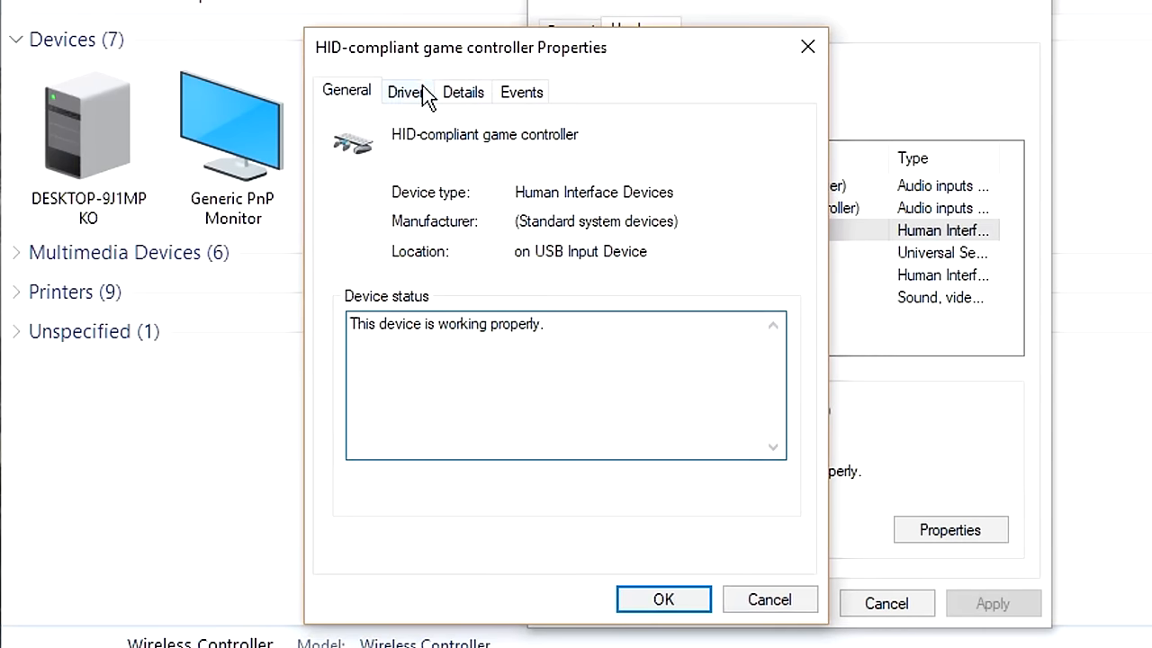
Step: Uninstall the HID-compliant game controller device from the Driver tab
left_click(405, 91)
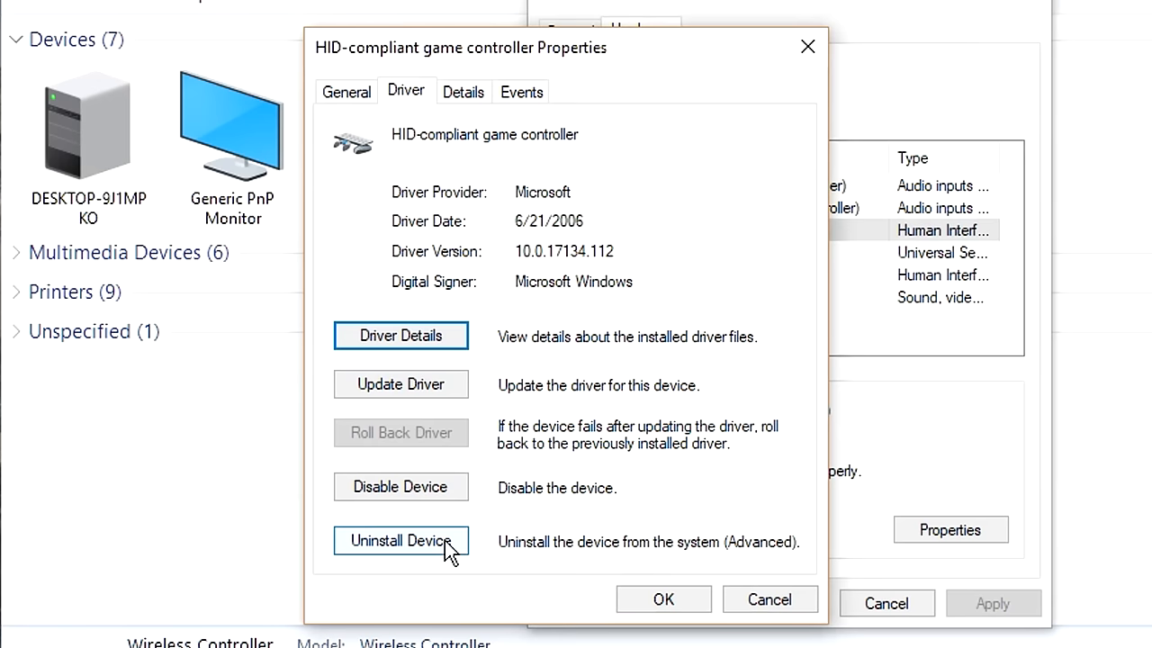
left_click(401, 540)
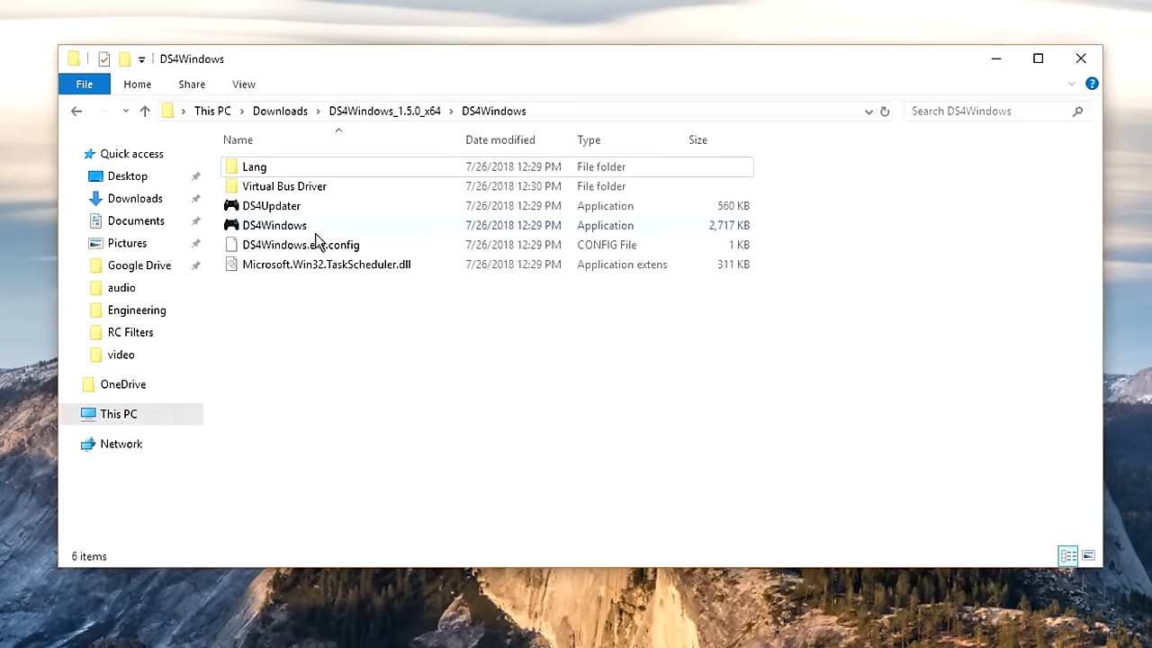
double_click(274, 225)
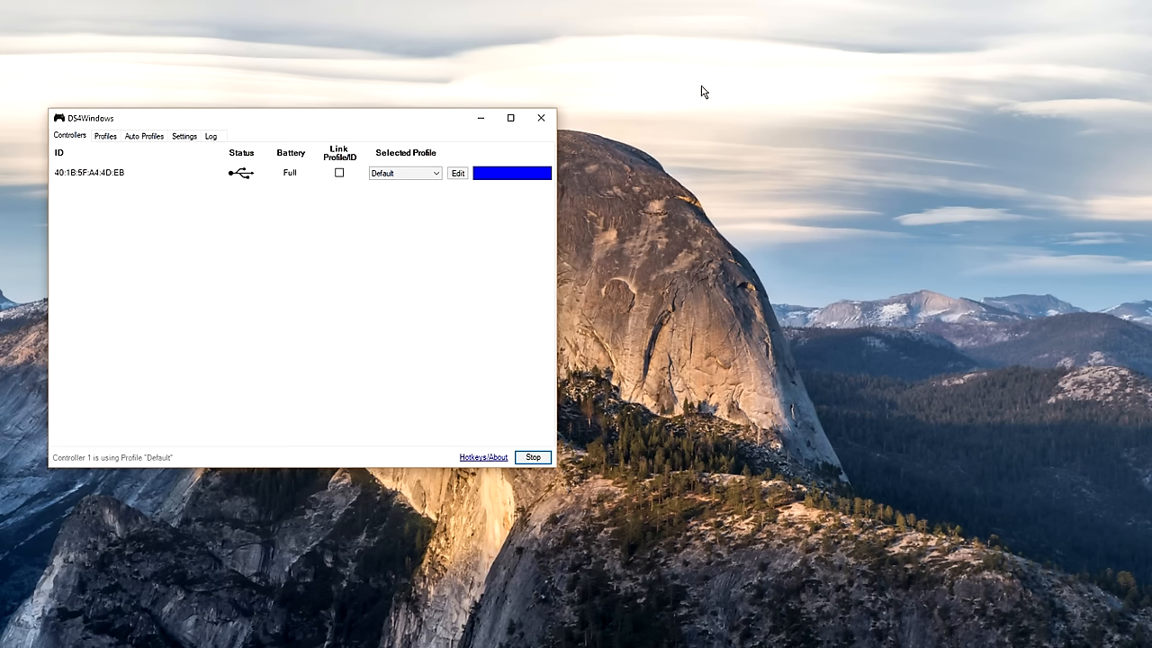
mouse_move(706, 91)
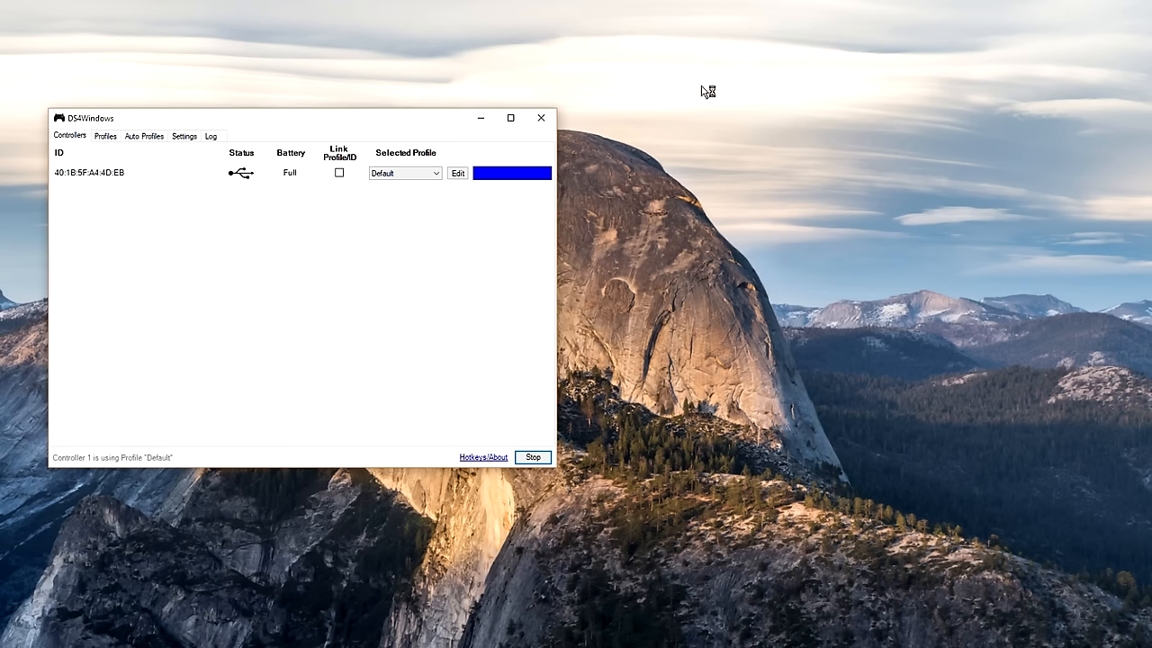